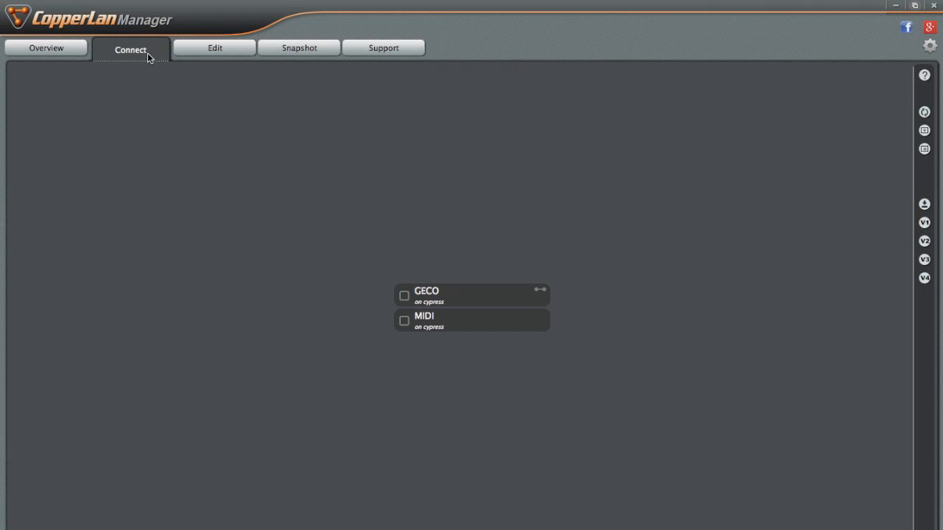
Show the Overview listing the MS-812 A, GECO and MIDI device nodes on cypress
{"action": "left_click", "coordinate": [46, 47]}
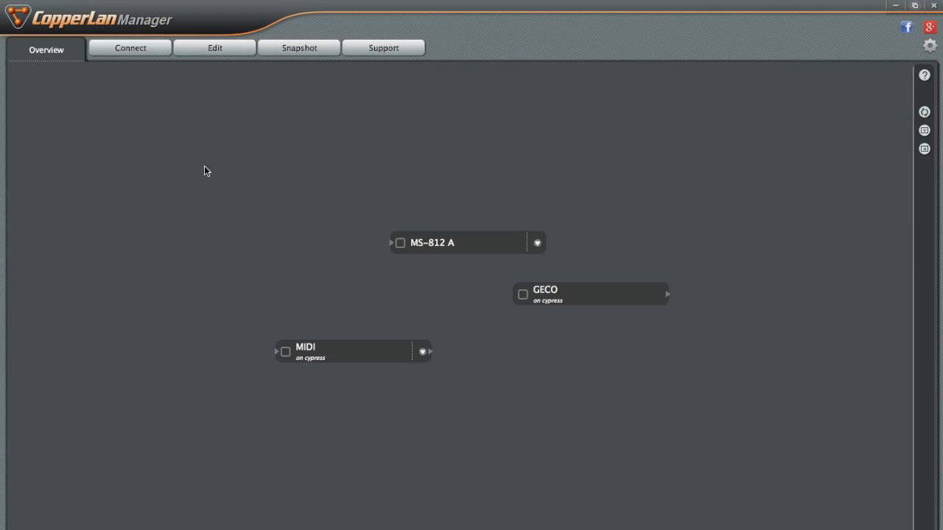